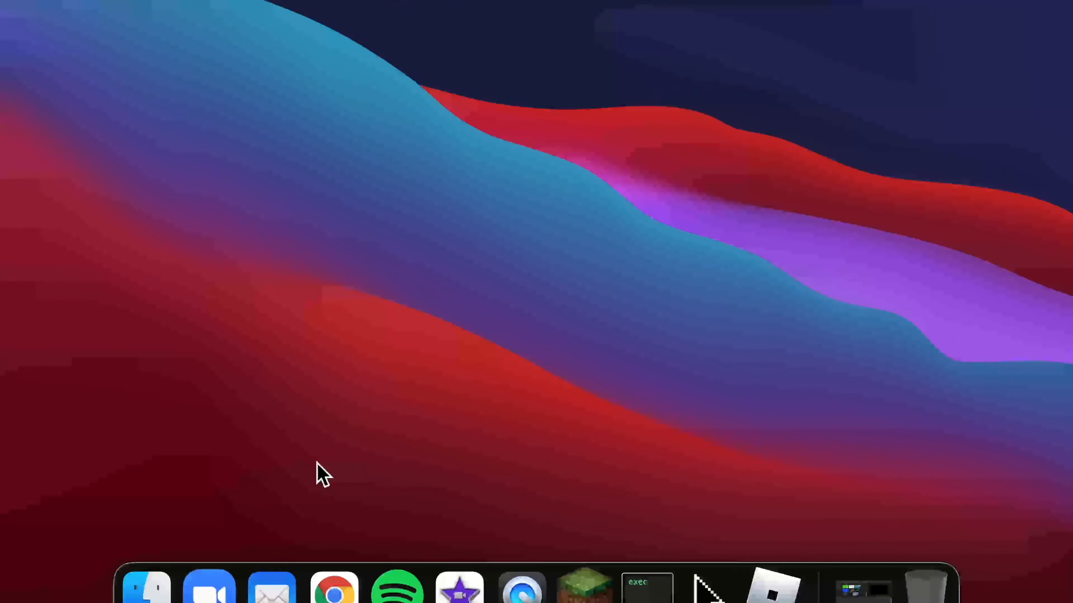
{"action": "mouse_move", "coordinate": [146, 585]}
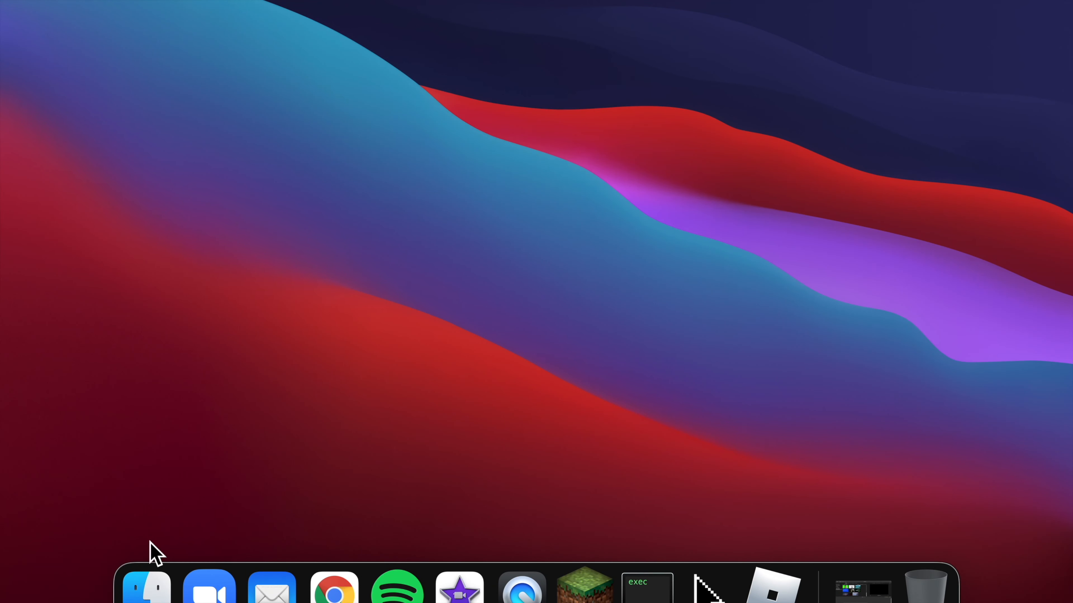
{"action": "mouse_move", "coordinate": [145, 589]}
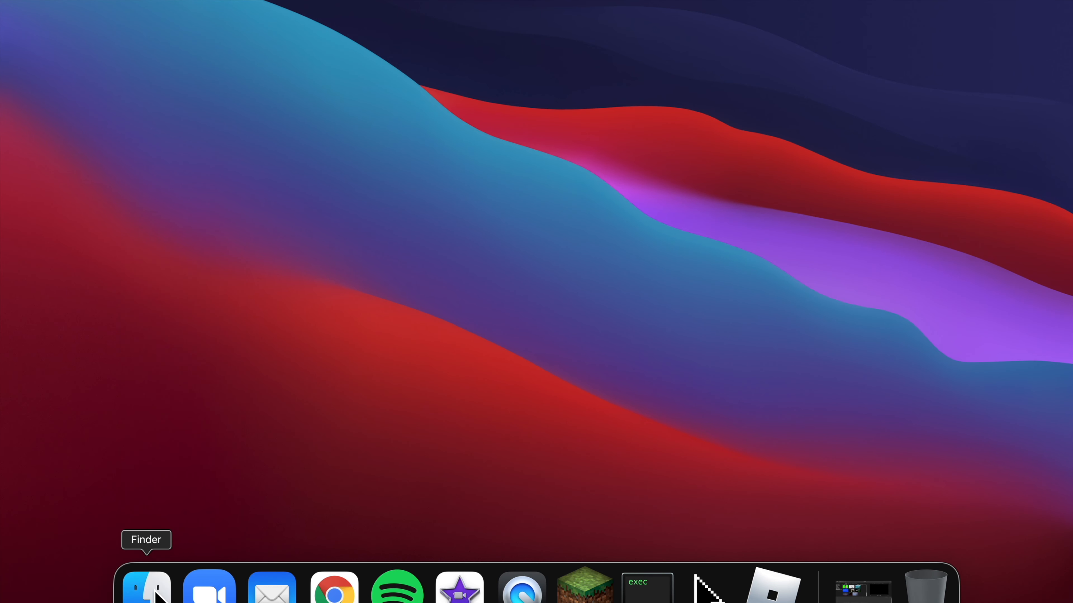
- From Applications, show the package contents of the Roblox app, revealing its Contents folder
{"action": "left_click", "coordinate": [146, 587]}
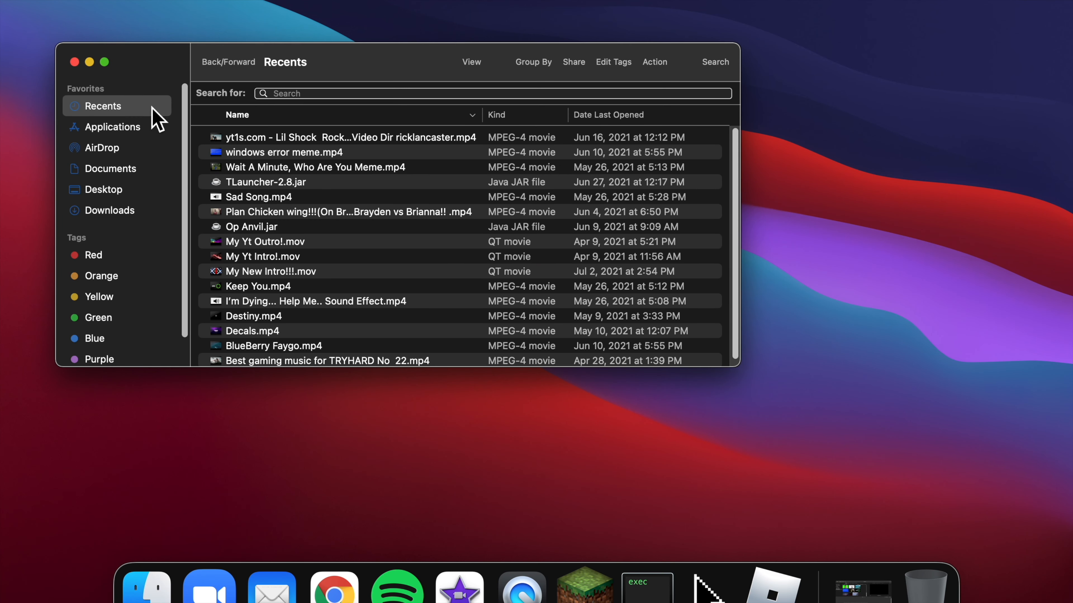
{"action": "left_click", "coordinate": [114, 127]}
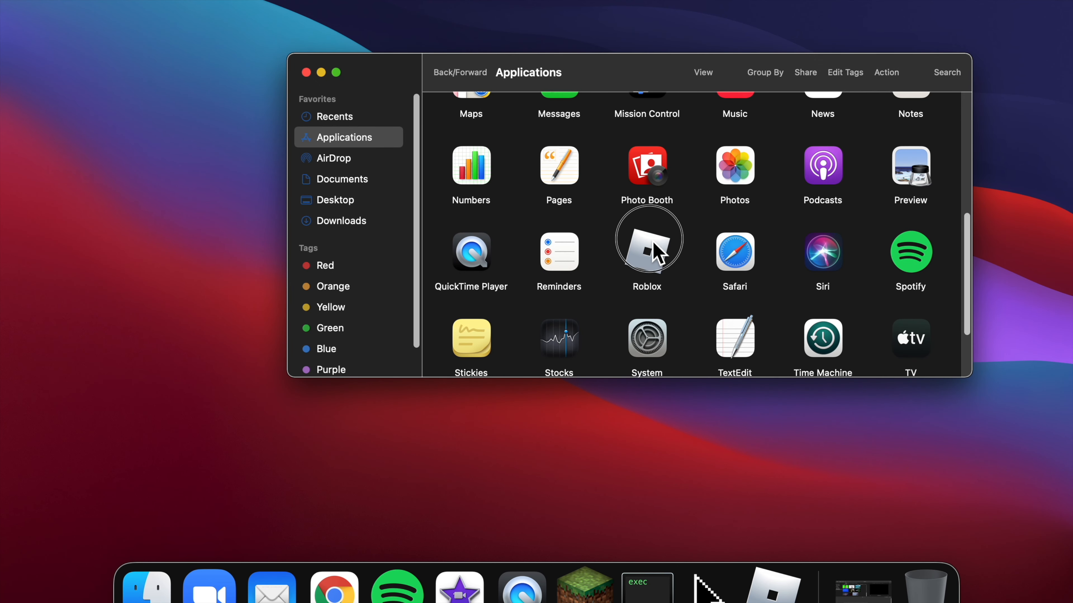
{"action": "right_click", "coordinate": [646, 240]}
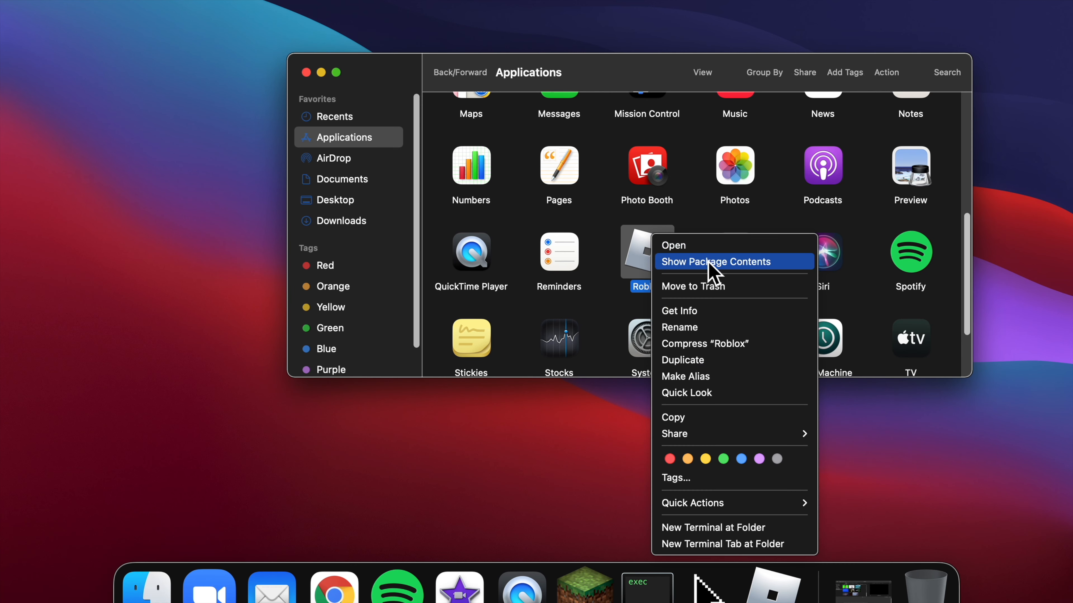
{"action": "left_click", "coordinate": [714, 261]}
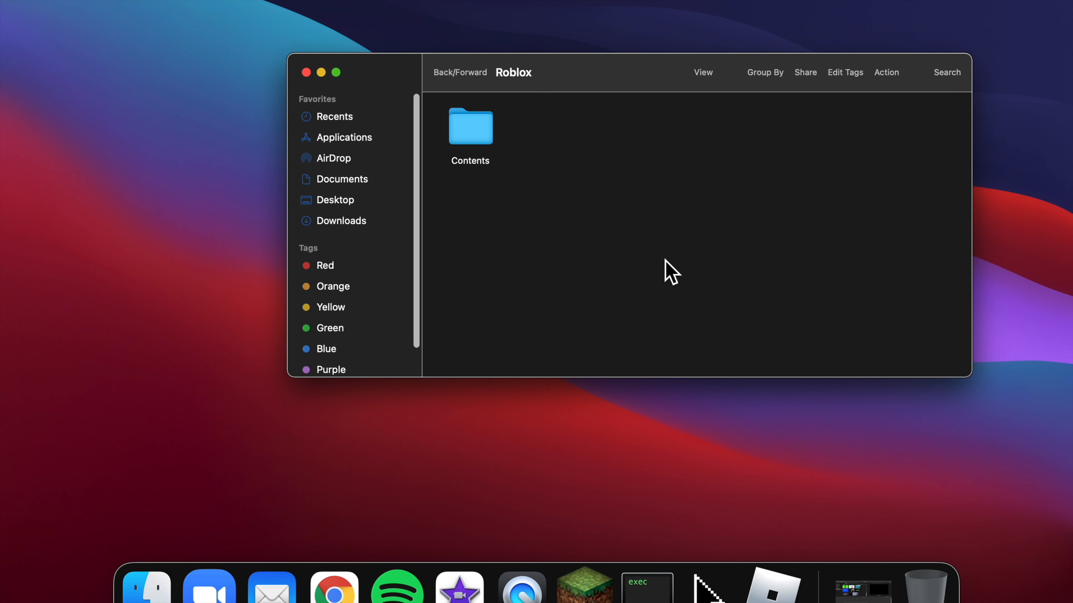
{"action": "mouse_move", "coordinate": [637, 183]}
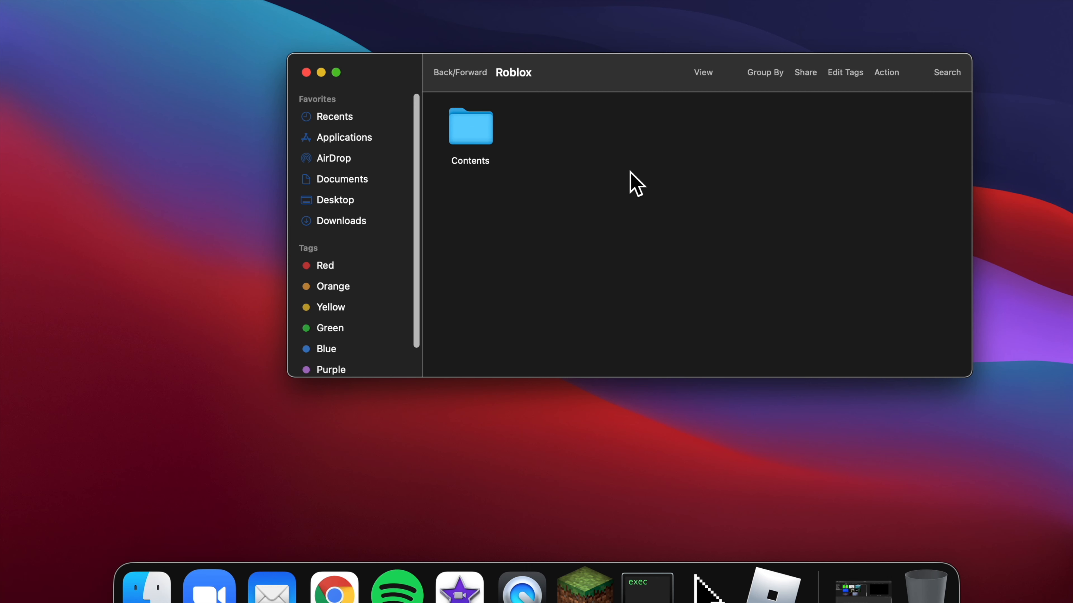
- Drill through Contents, Resources and content into textures, then select the Cursors folder
{"action": "double_click", "coordinate": [470, 127]}
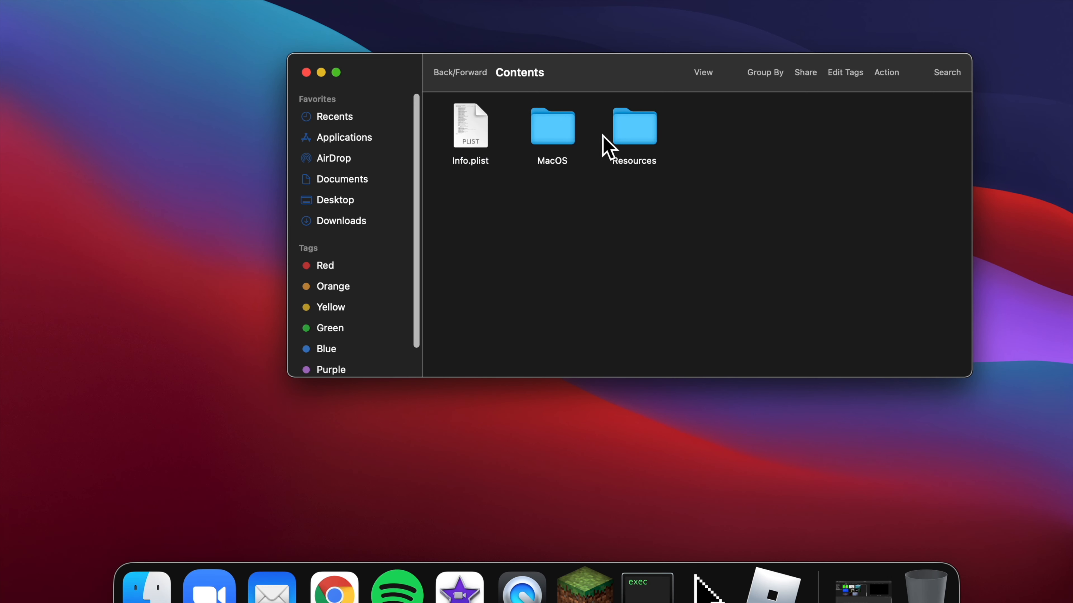
{"action": "double_click", "coordinate": [633, 127]}
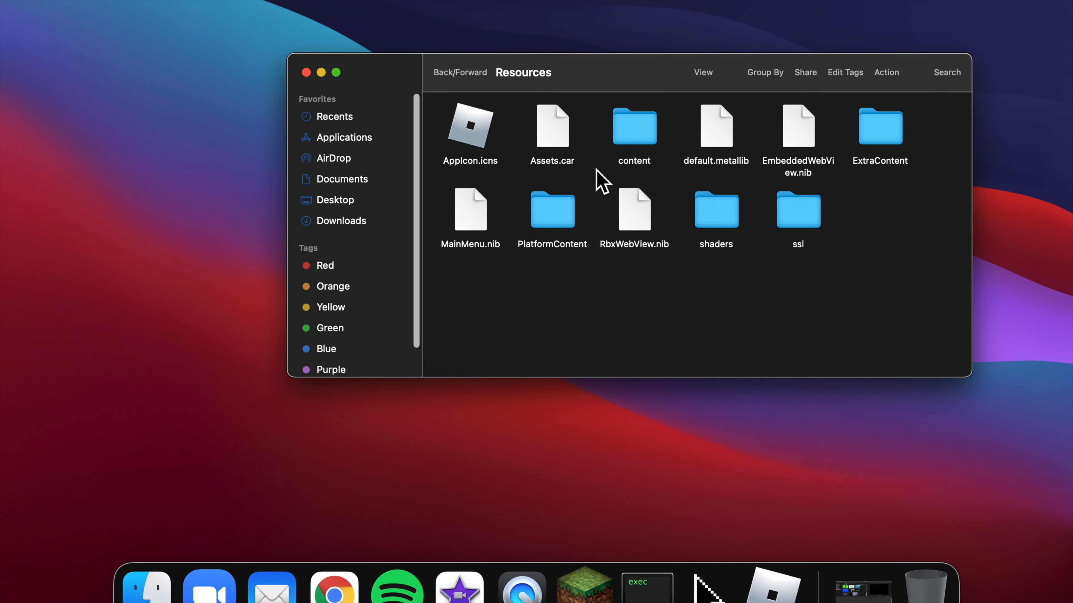
{"action": "left_click", "coordinate": [633, 129]}
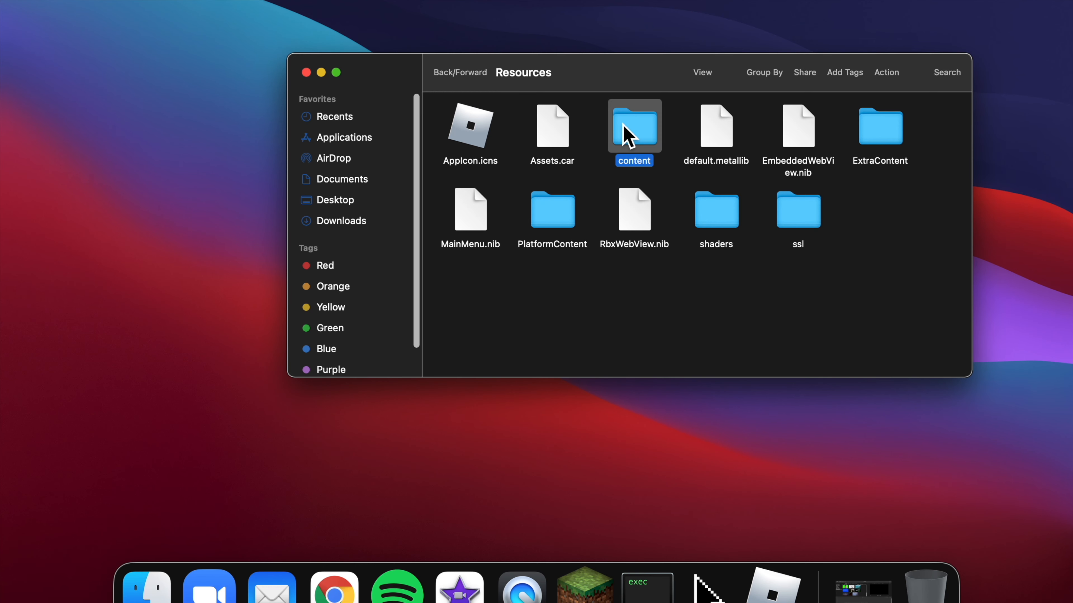
{"action": "double_click", "coordinate": [633, 128]}
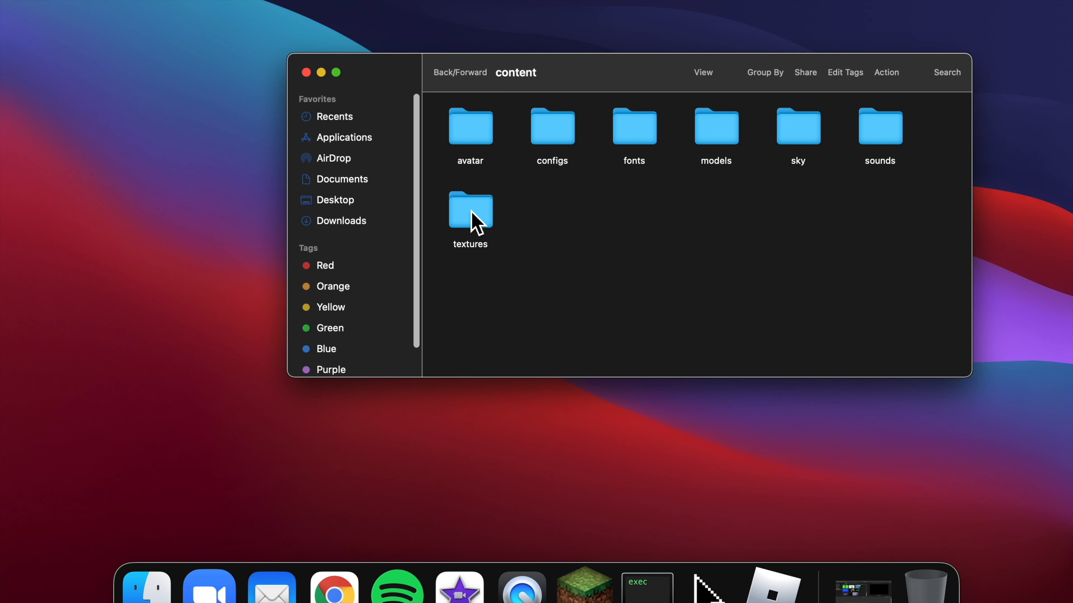
{"action": "double_click", "coordinate": [469, 208]}
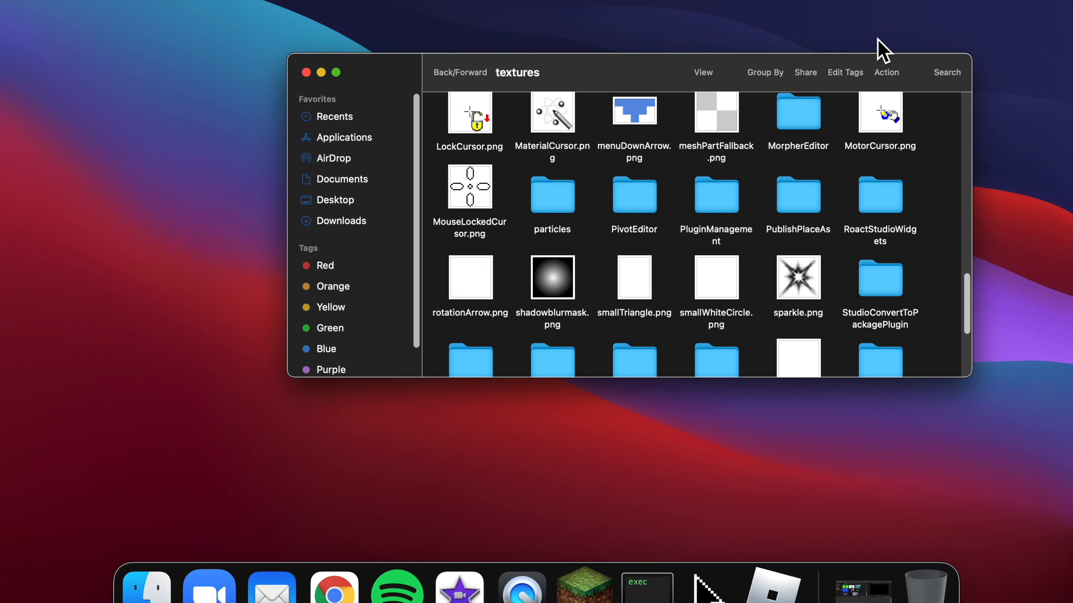
{"action": "scroll", "scroll_direction": "down", "scroll_amount": 3}
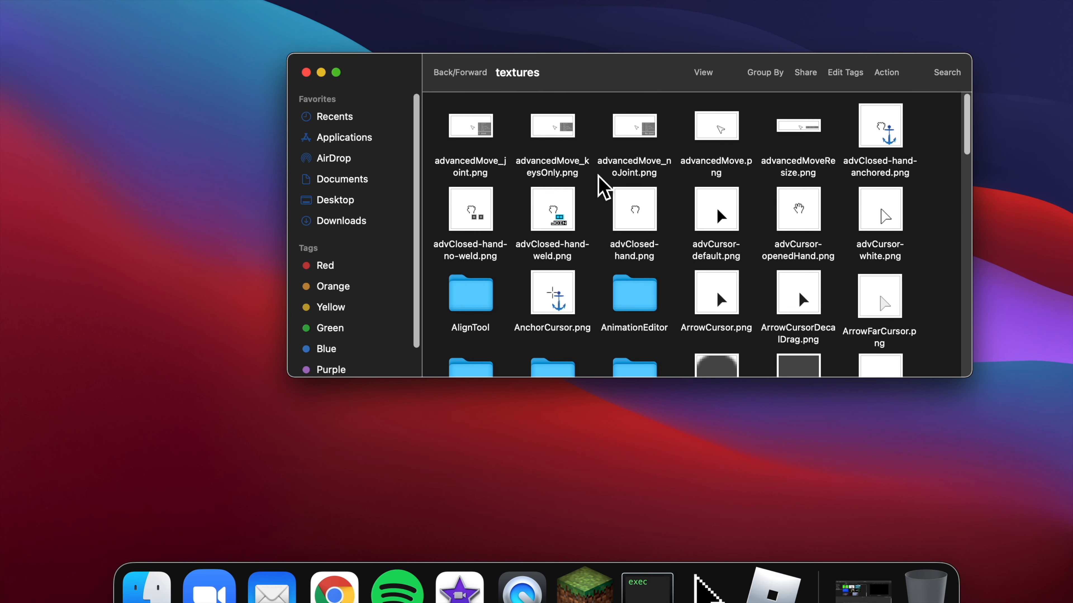
{"action": "scroll", "scroll_direction": "down", "scroll_amount": 3}
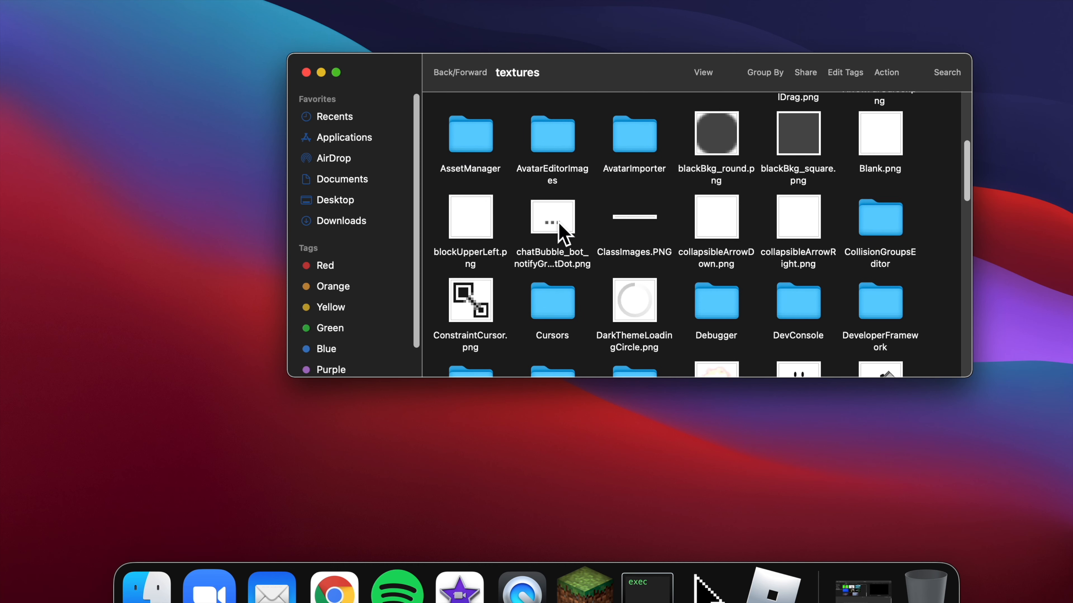
{"action": "left_click", "coordinate": [552, 301]}
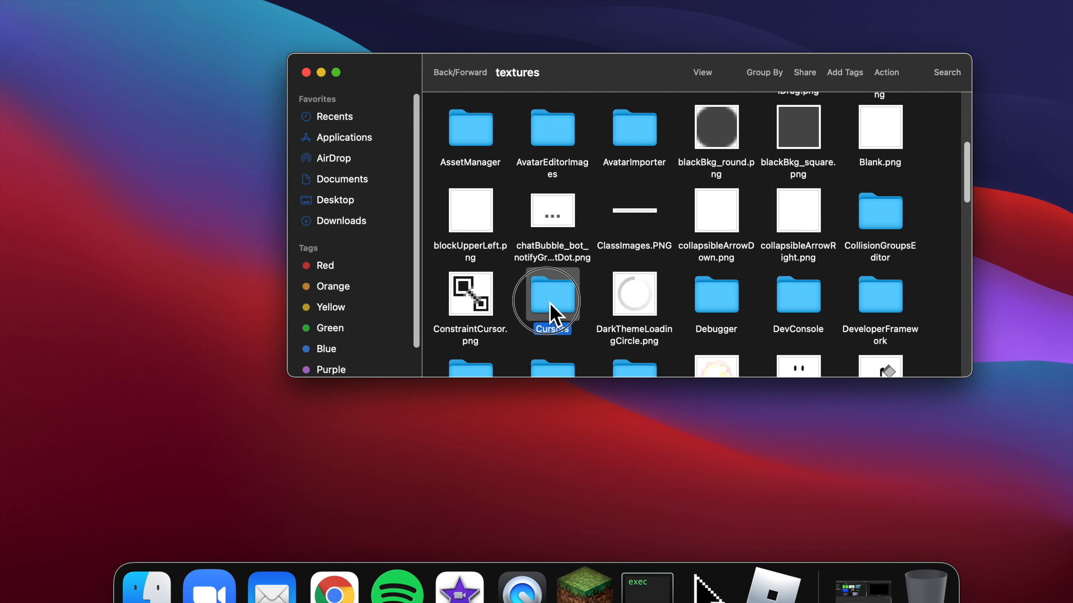
- Reach the KeyboardMouse folder and bring up actions for ArrowFarCursor.png
{"action": "double_click", "coordinate": [545, 298]}
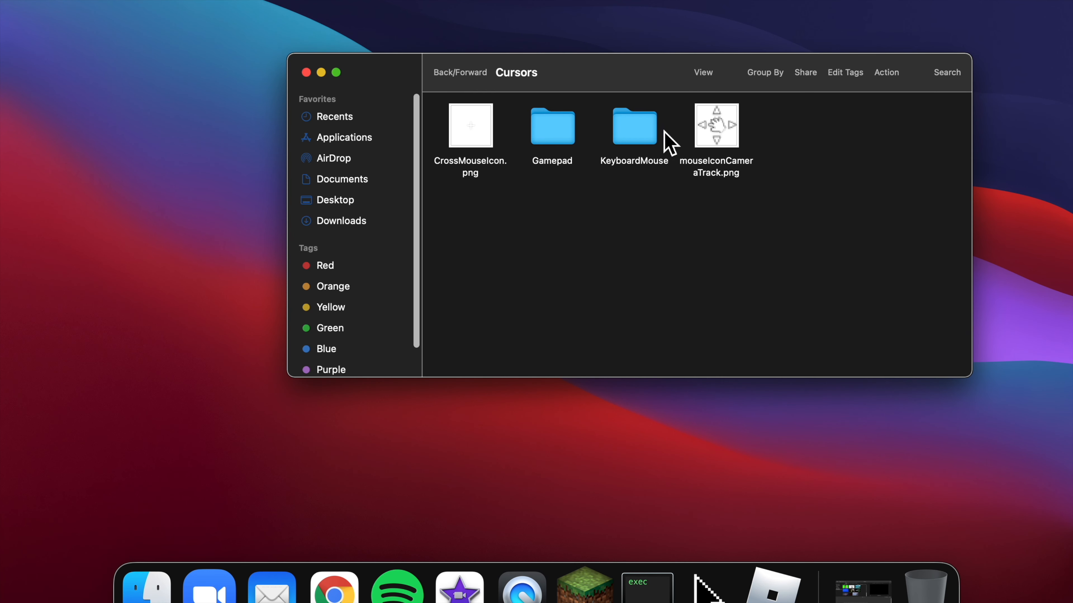
{"action": "double_click", "coordinate": [633, 126]}
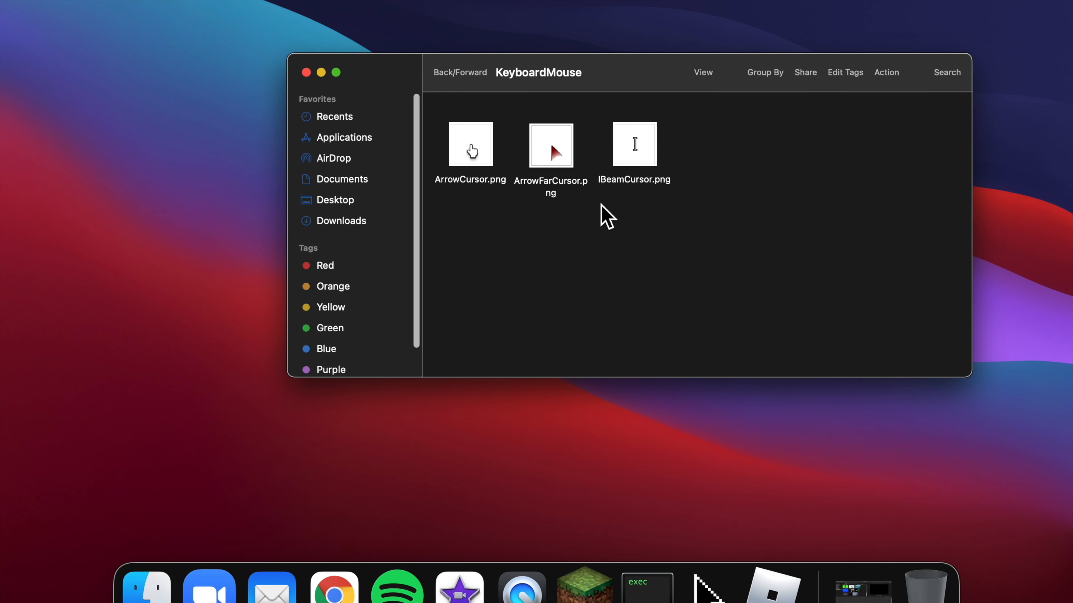
{"action": "left_click", "coordinate": [550, 144]}
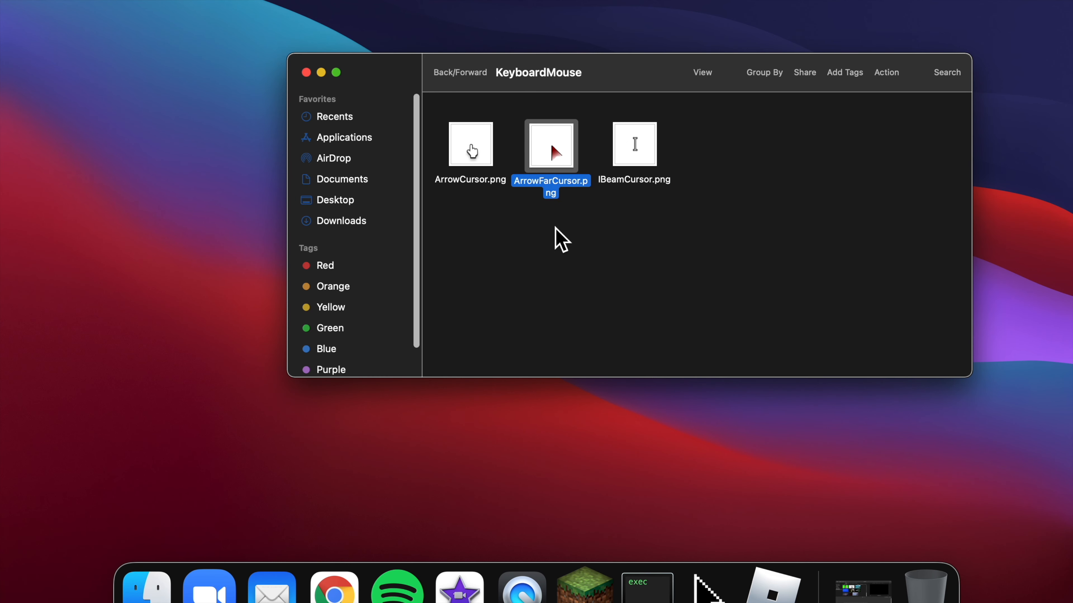
{"action": "left_click", "coordinate": [561, 265]}
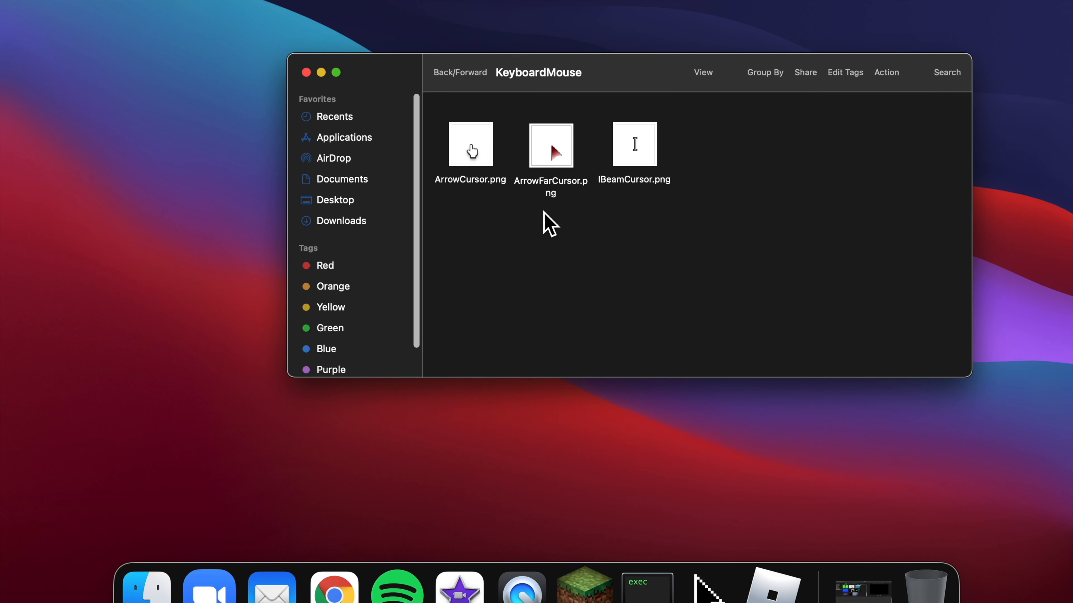
{"action": "mouse_move", "coordinate": [498, 101]}
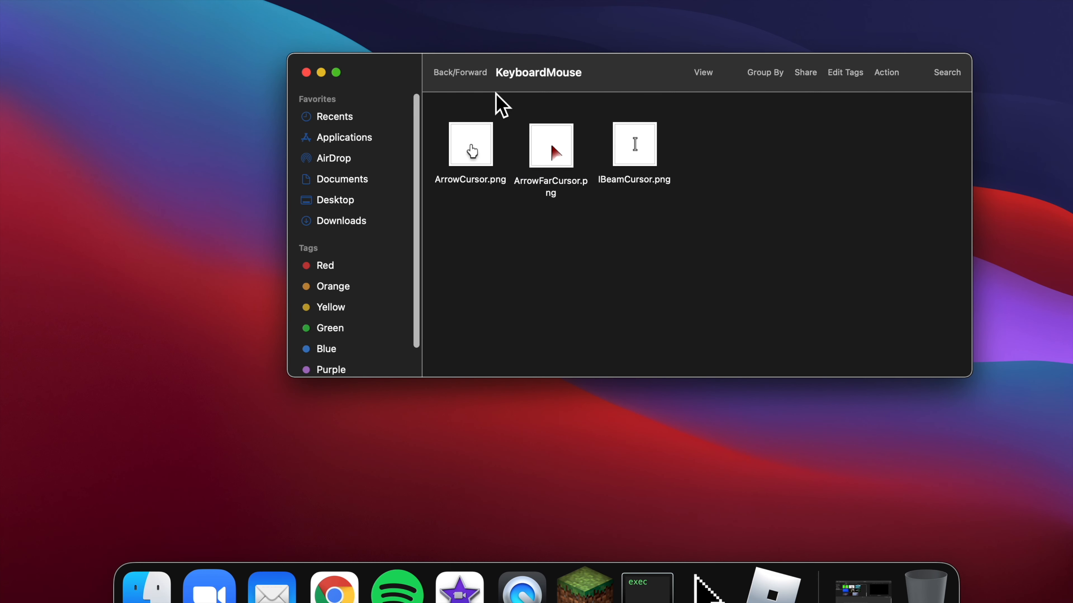
{"action": "mouse_move", "coordinate": [542, 189]}
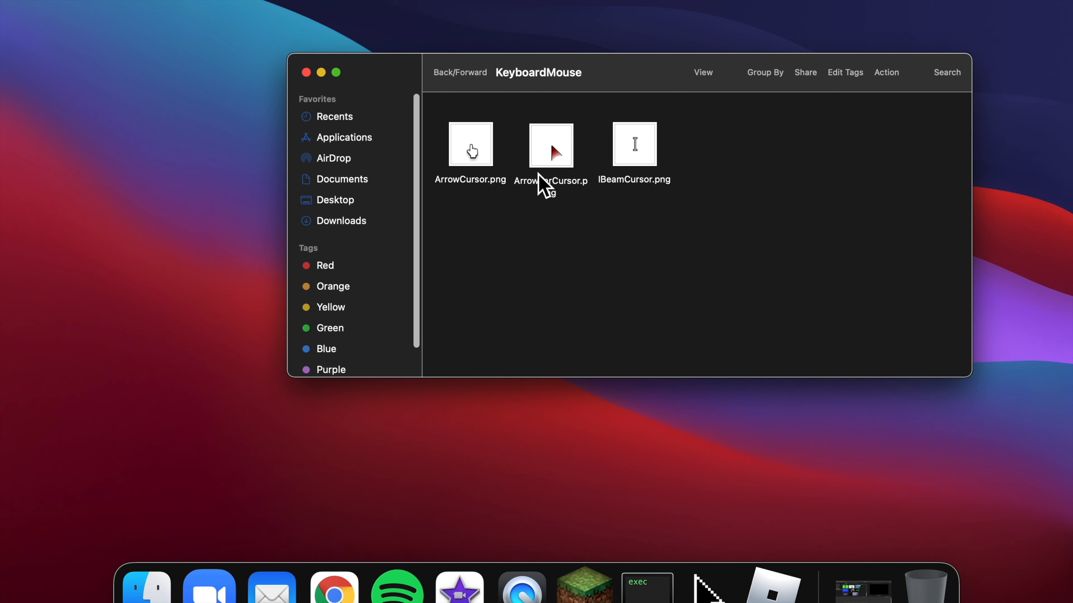
{"action": "right_click", "coordinate": [334, 588]}
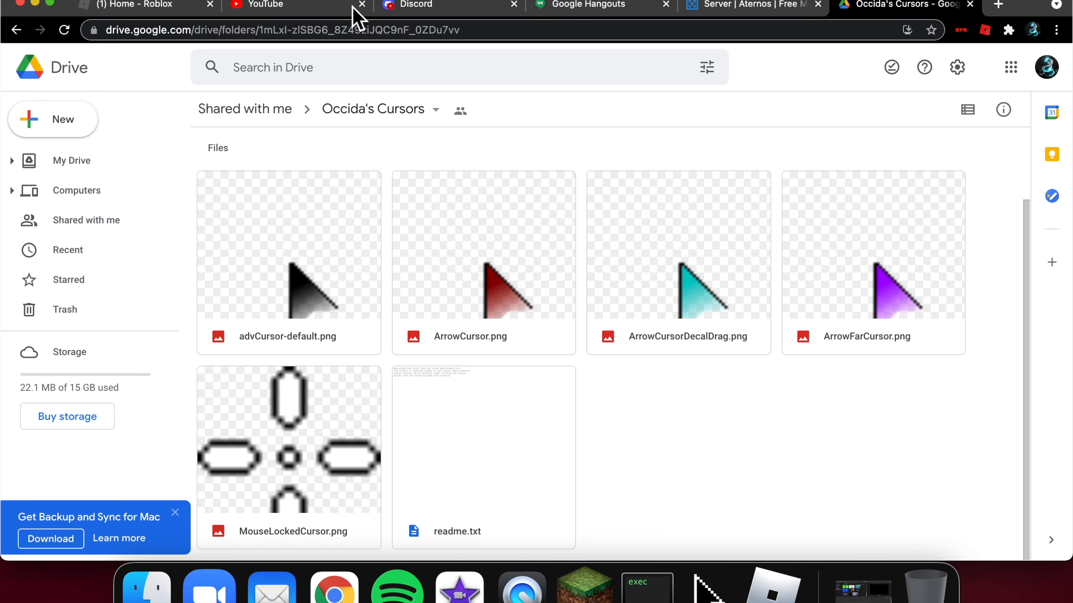
{"action": "mouse_move", "coordinate": [782, 394]}
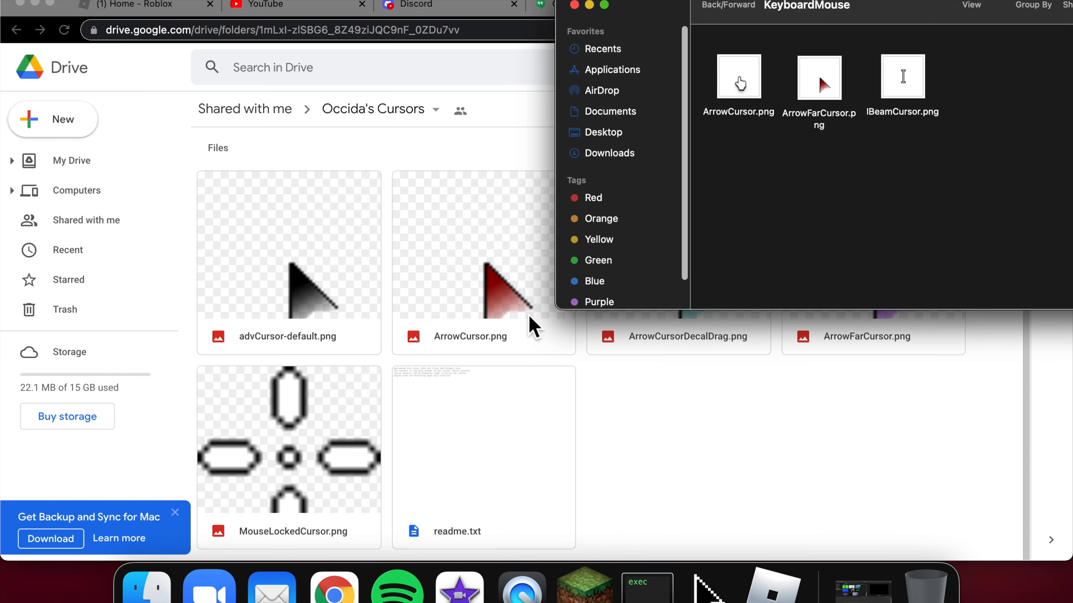
- Check the replaced cursor PNGs, including MouseLockedCursor.png, back in the textures folder
{"action": "left_click", "coordinate": [818, 77]}
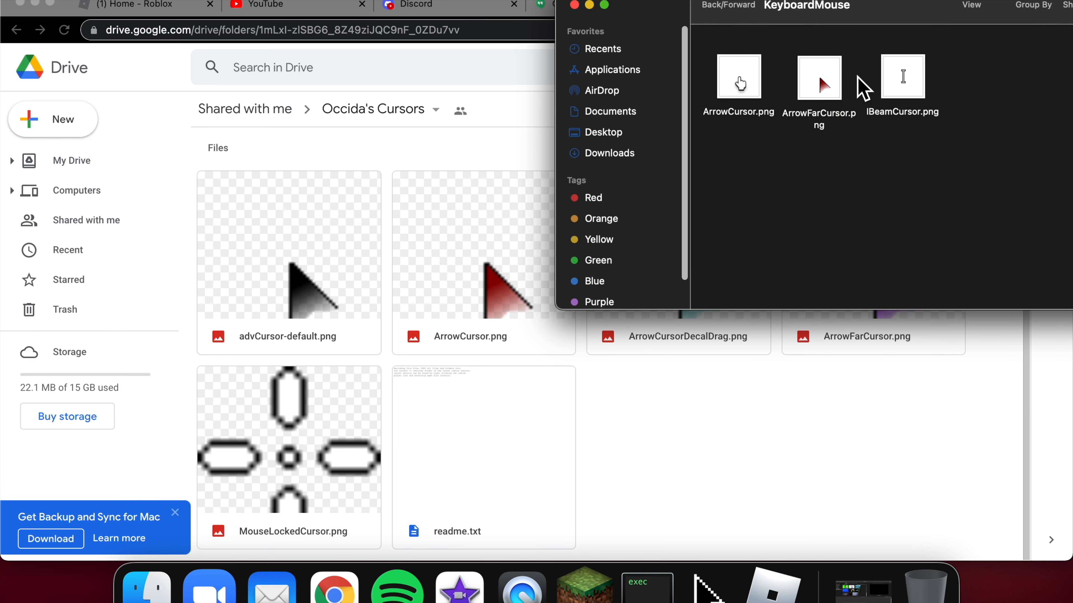
{"action": "left_click", "coordinate": [728, 6]}
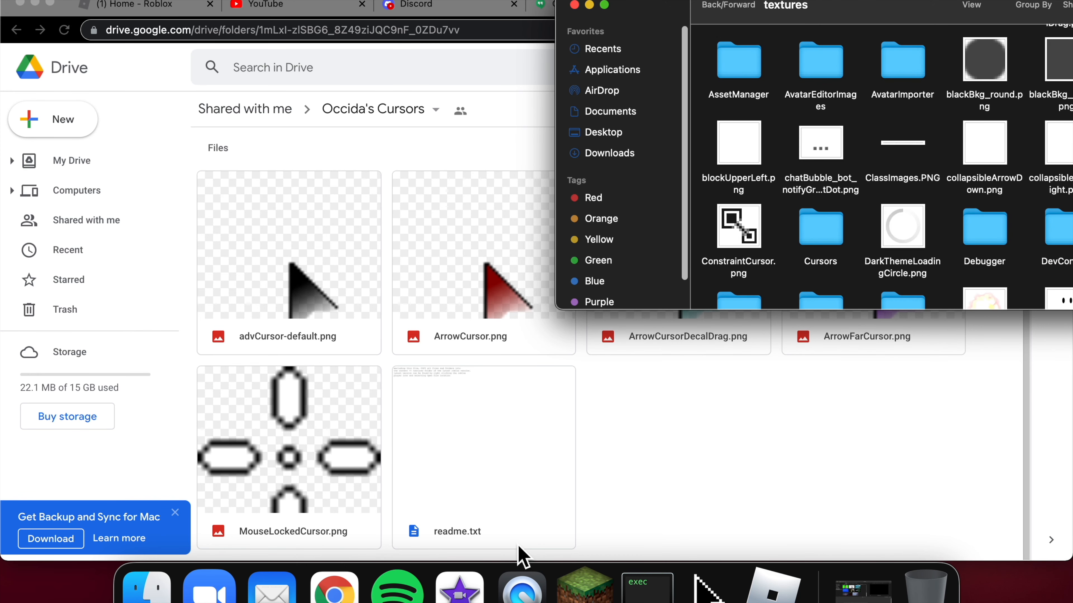
{"action": "right_click", "coordinate": [288, 438]}
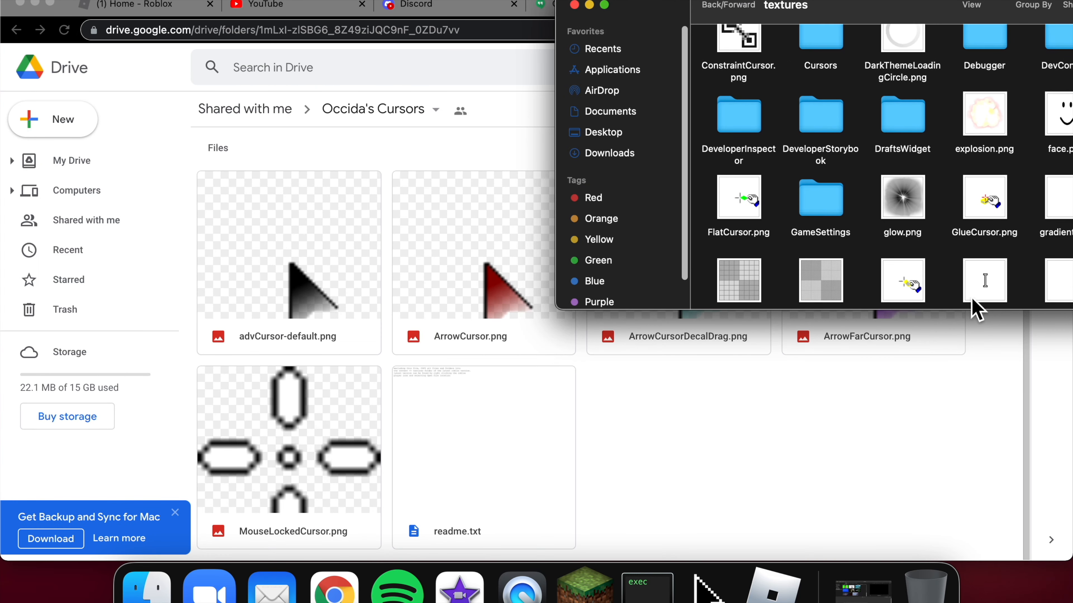
{"action": "scroll", "scroll_direction": "down", "scroll_amount": 3}
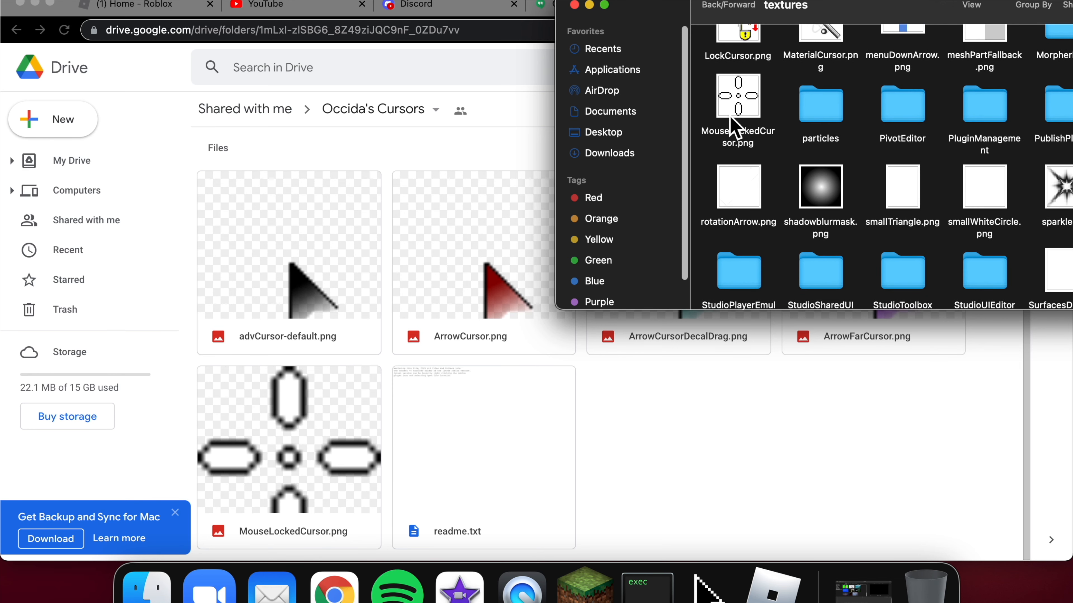
{"action": "mouse_move", "coordinate": [753, 106]}
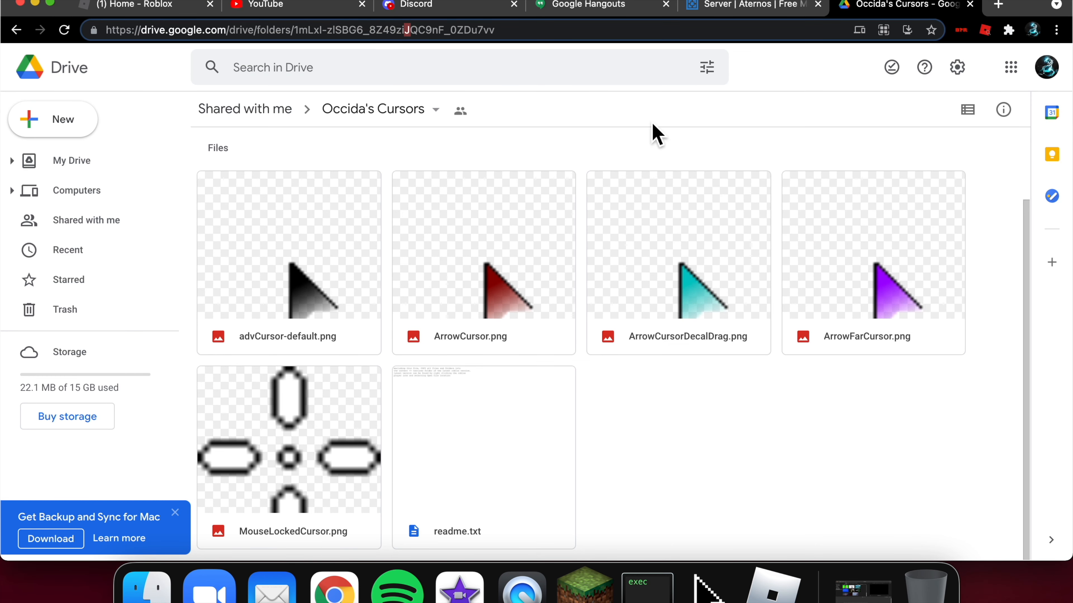
- Save the Drive cursor folder URL as a new-tab shortcut named Custom Mouse Cursors
{"action": "left_click", "coordinate": [298, 30]}
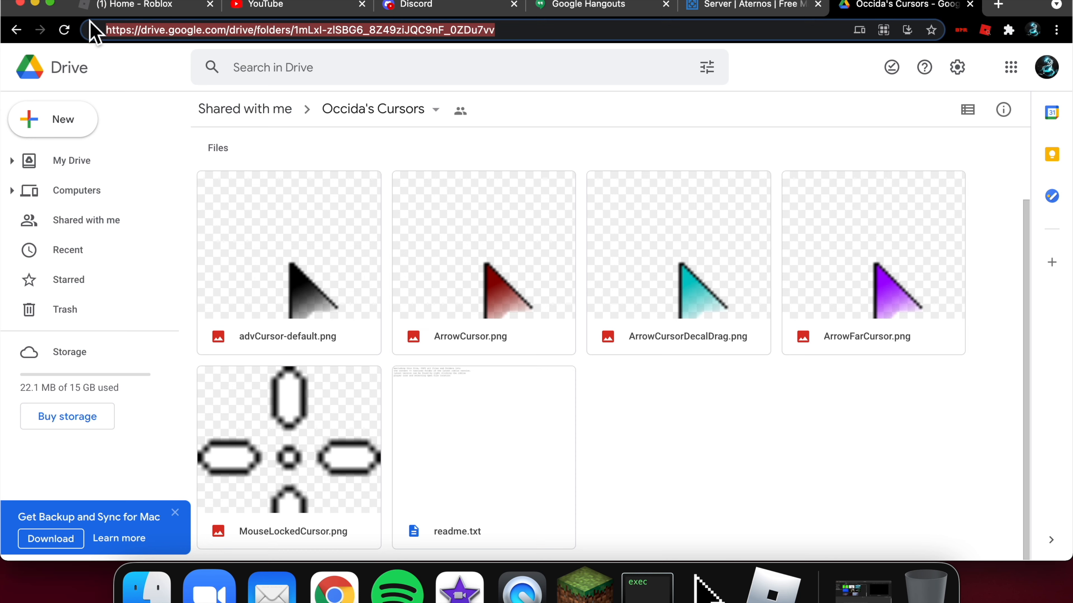
{"action": "left_click", "coordinate": [998, 6]}
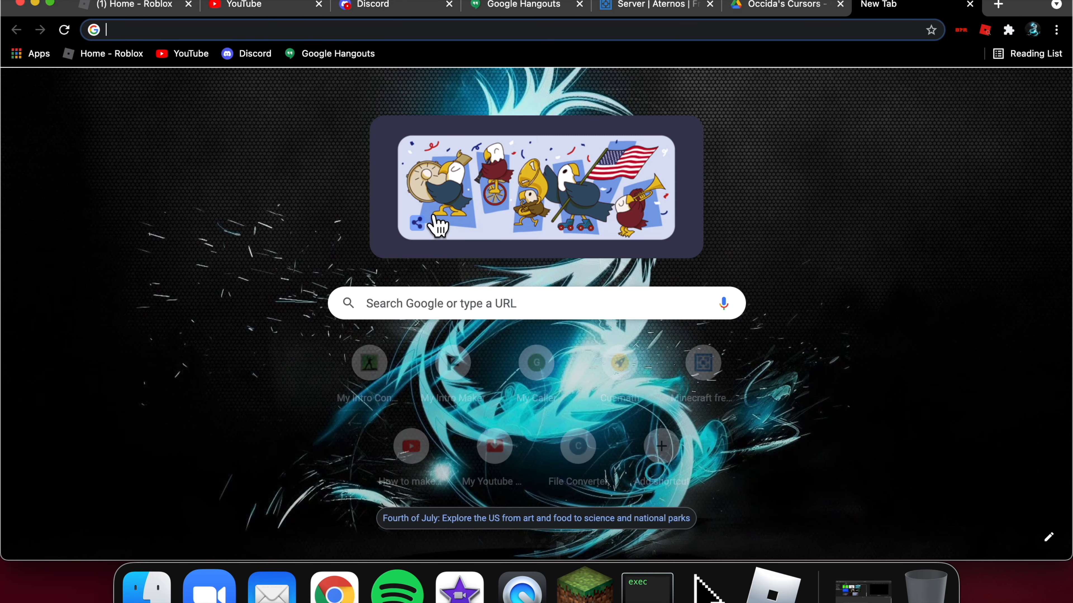
{"action": "left_click", "coordinate": [661, 446]}
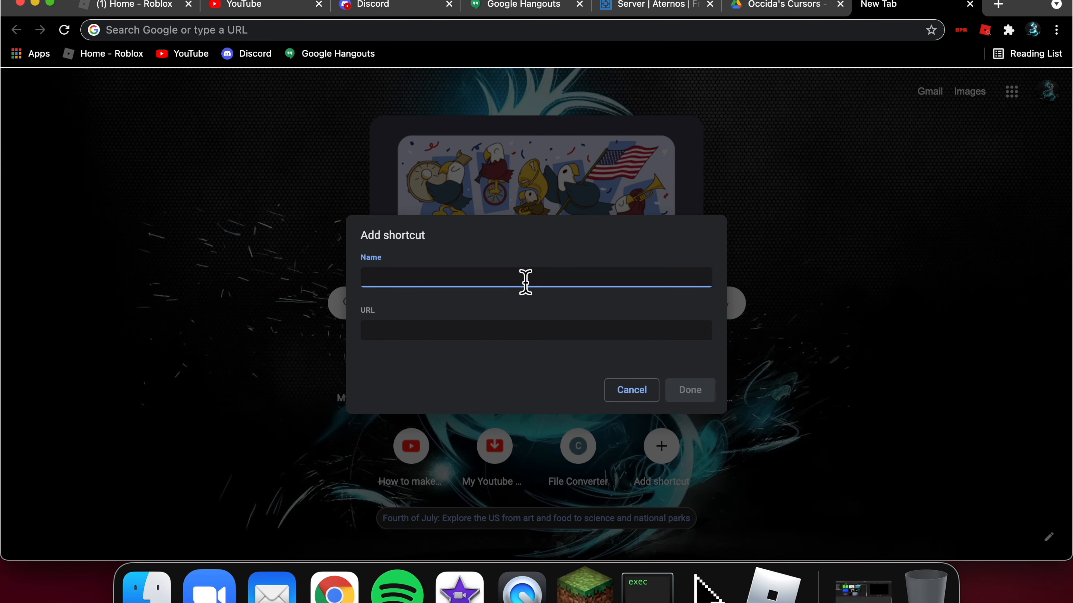
{"action": "mouse_move", "coordinate": [532, 311]}
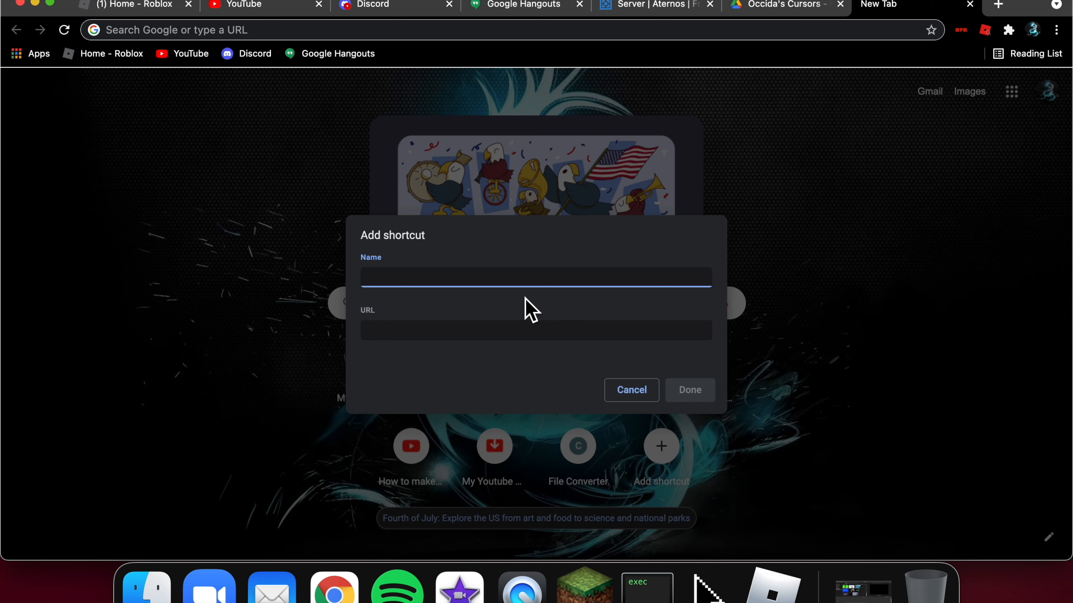
{"action": "type", "text": "Mo"}
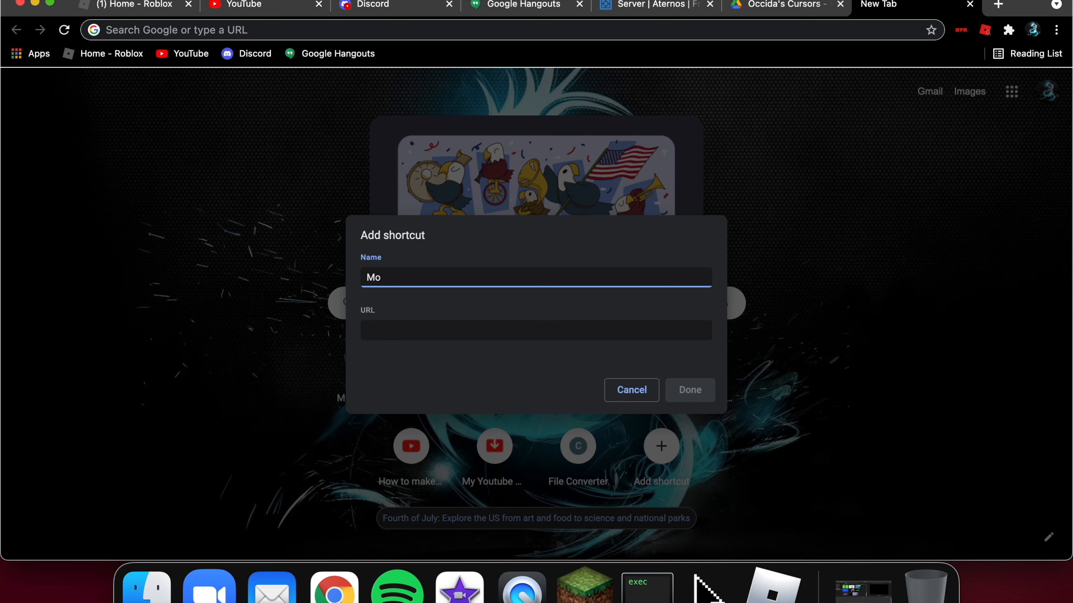
{"action": "type", "text": "Custom Mouse Cursors"}
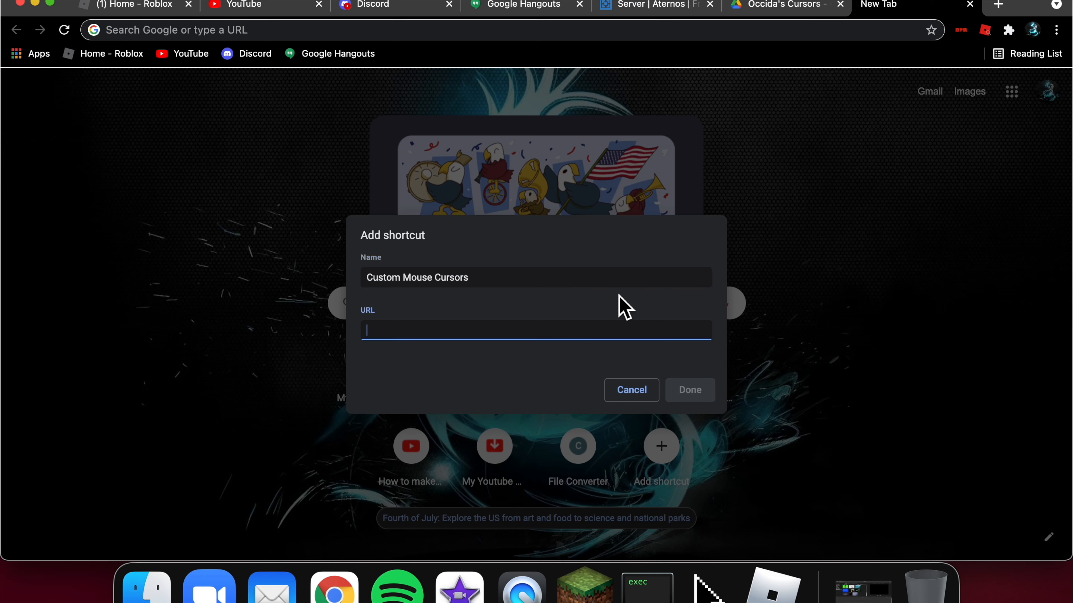
{"action": "left_click", "coordinate": [689, 390]}
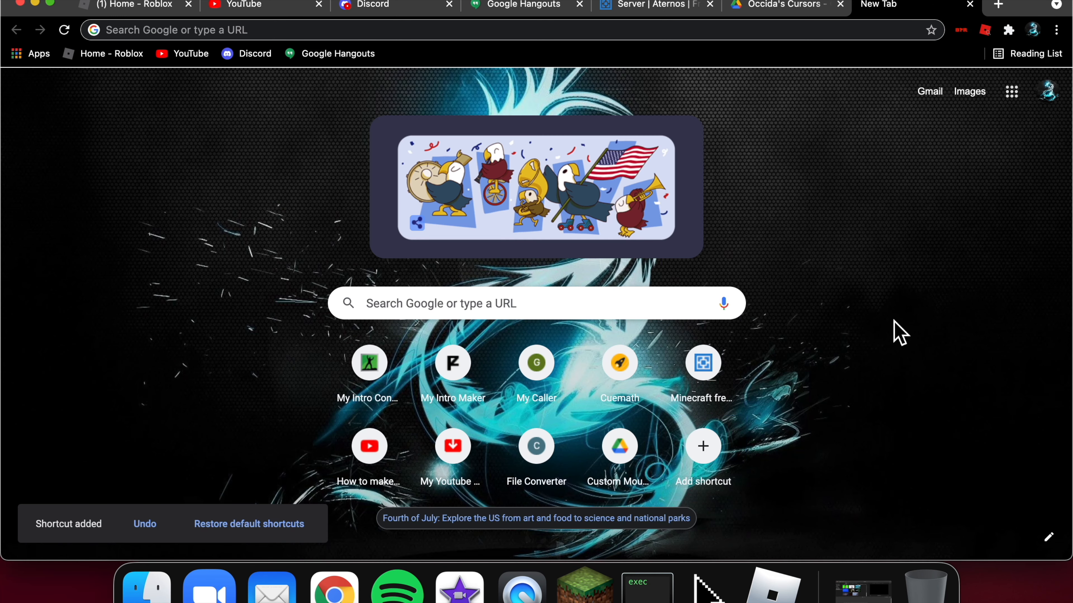
{"action": "mouse_move", "coordinate": [851, 111]}
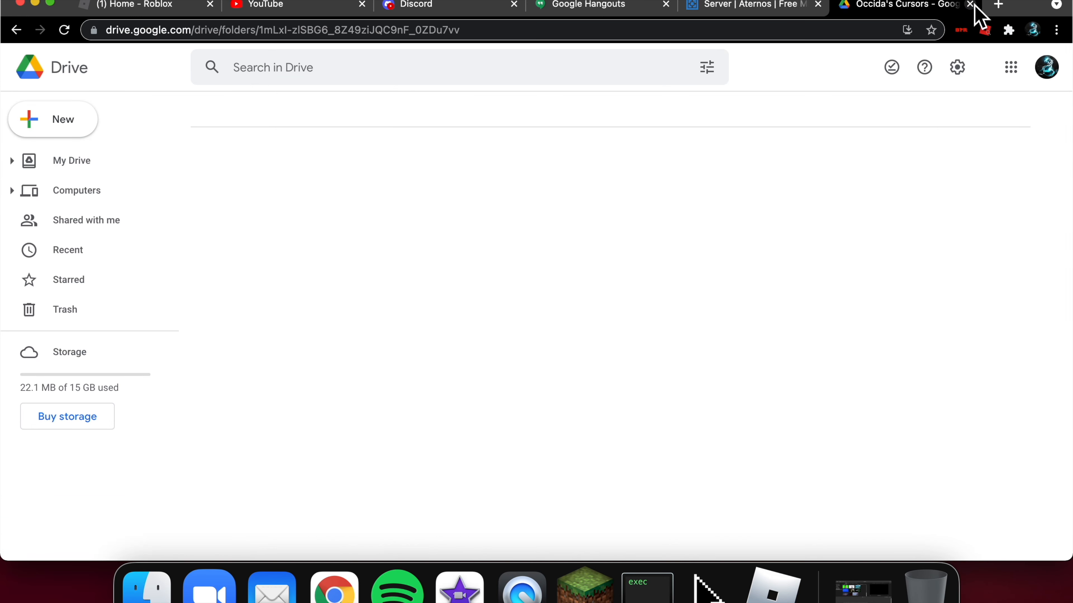
- Search 'cool mouse cursors', visit the Chrome Web Store result and custom-cursor.com, then close the tab
{"action": "left_click", "coordinate": [969, 5]}
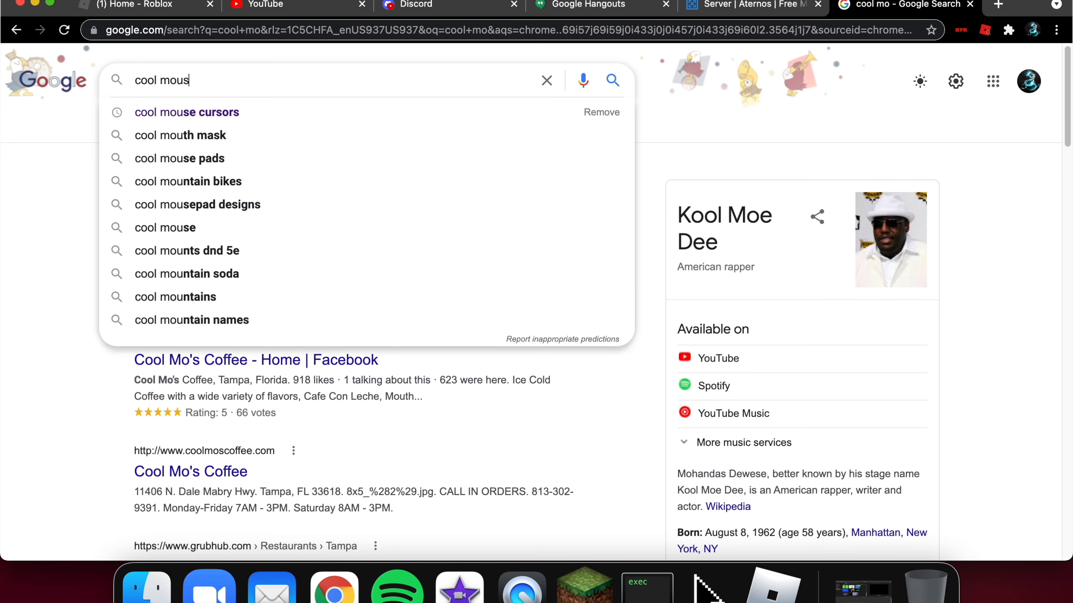
{"action": "left_click", "coordinate": [186, 112]}
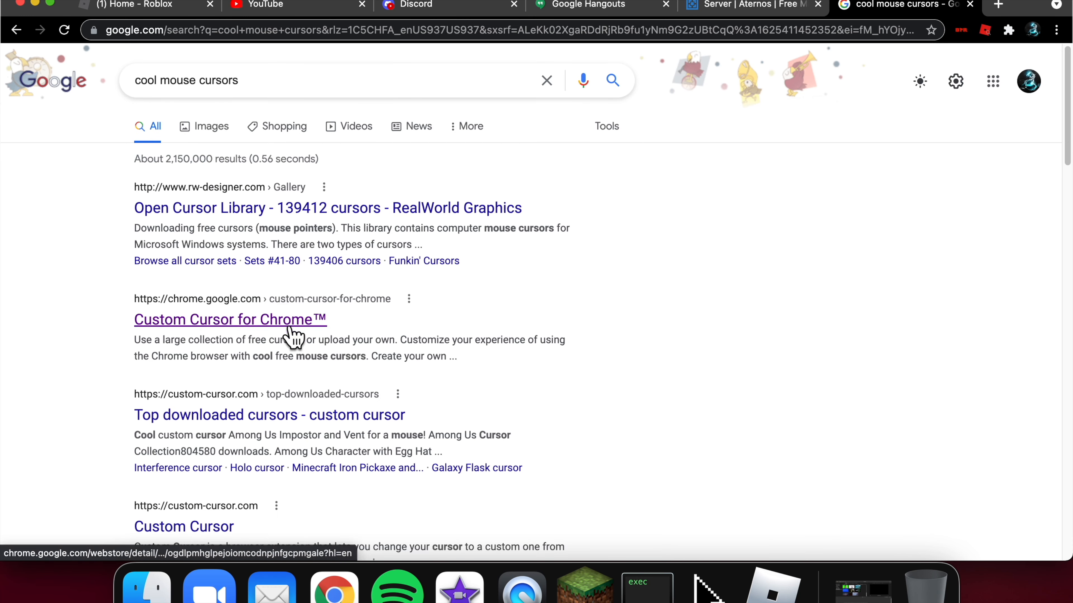
{"action": "left_click", "coordinate": [230, 320]}
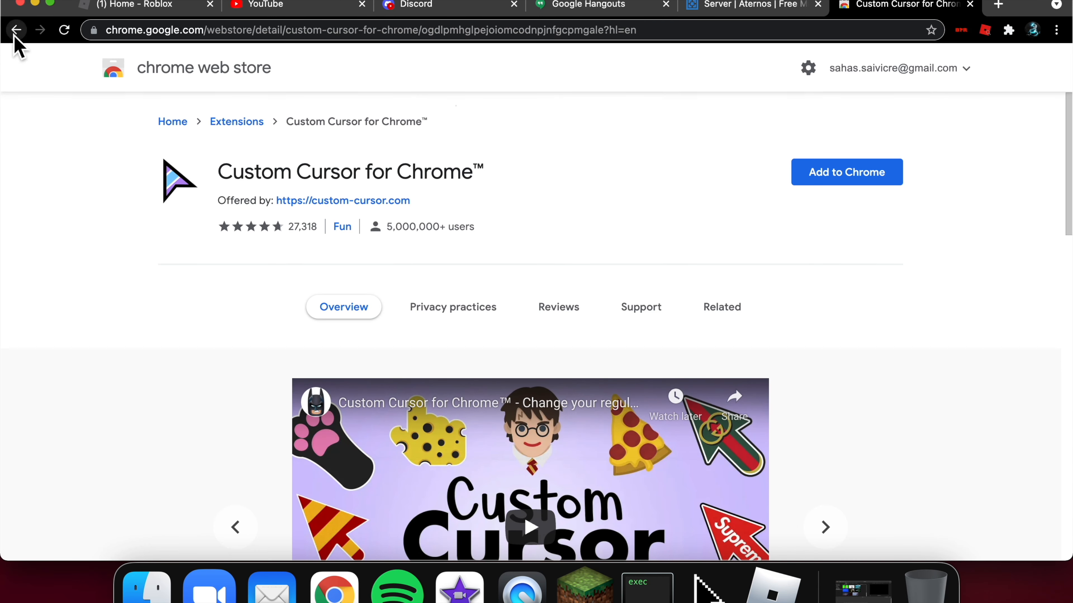
{"action": "left_click", "coordinate": [17, 30]}
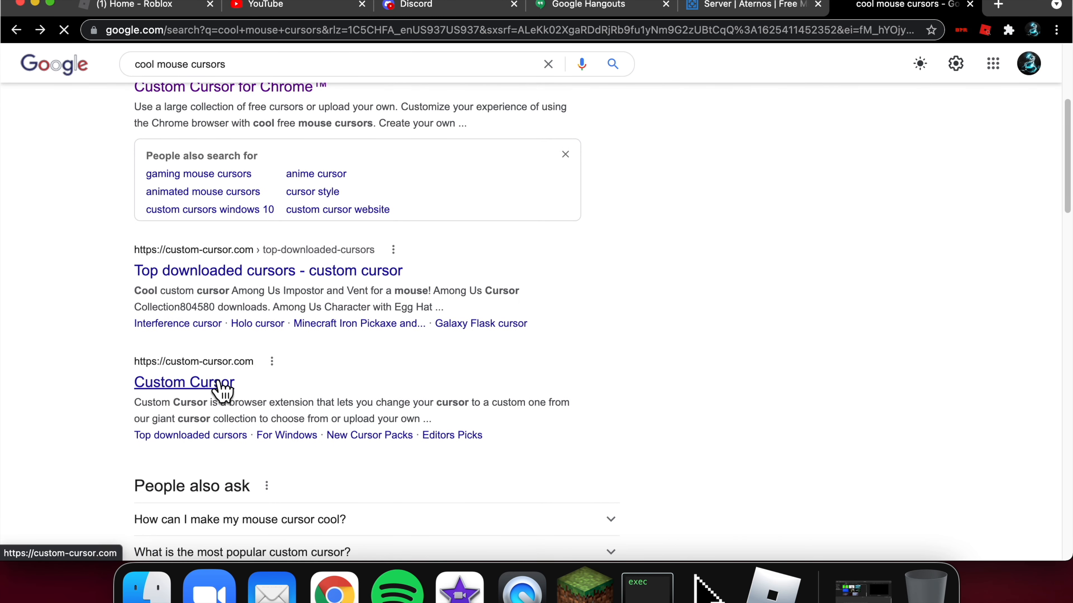
{"action": "left_click", "coordinate": [183, 381]}
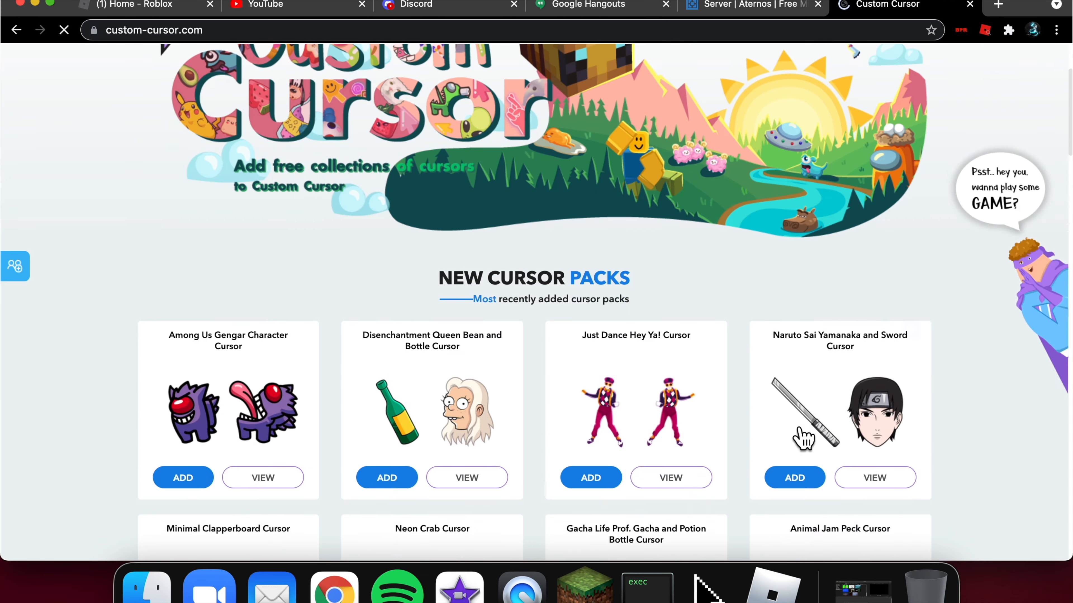
{"action": "scroll", "scroll_direction": "down", "scroll_amount": 3}
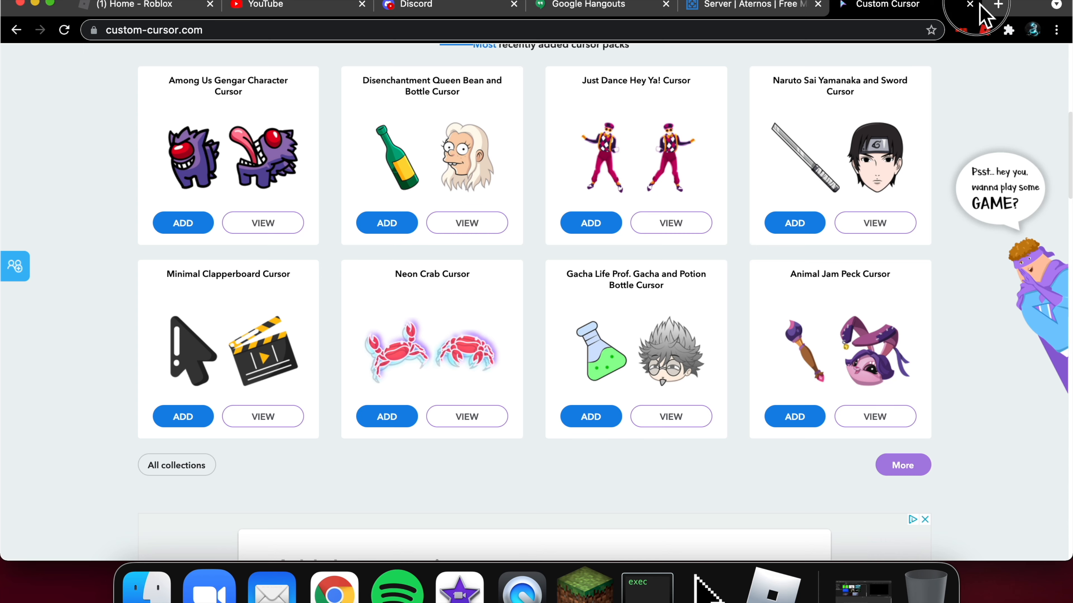
{"action": "left_click", "coordinate": [997, 6]}
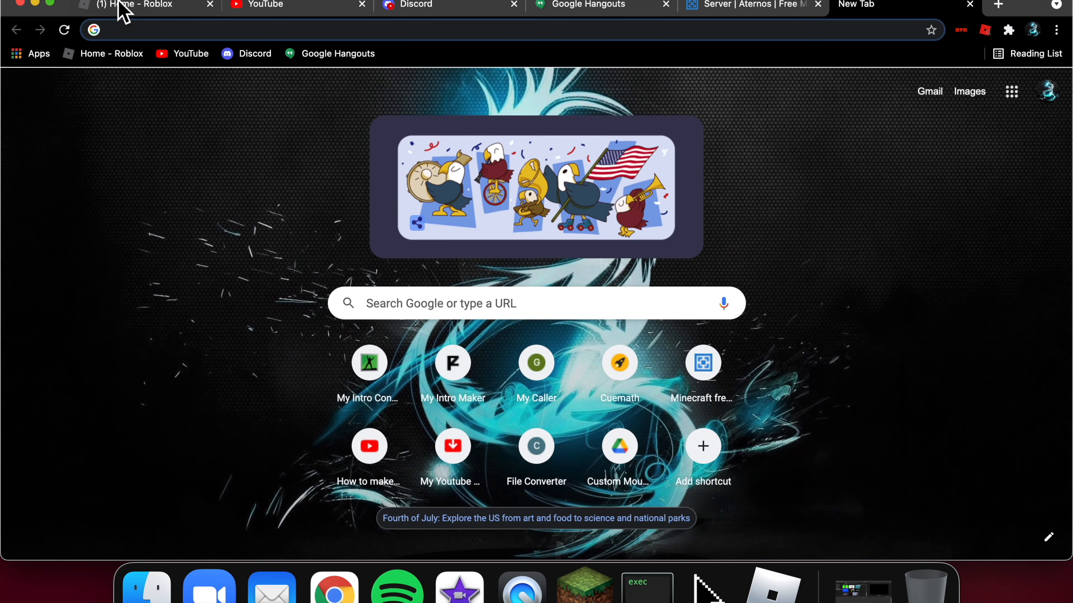
- From the Roblox home page, launch SKYWARS with the green Play button to test the cursors
{"action": "left_click", "coordinate": [618, 446]}
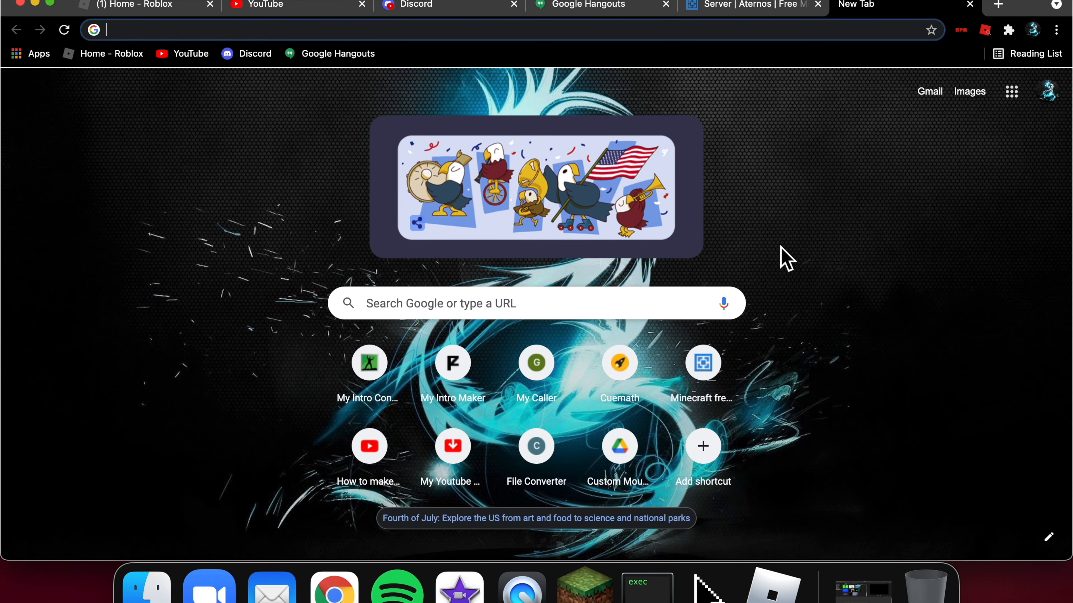
{"action": "left_click", "coordinate": [136, 5]}
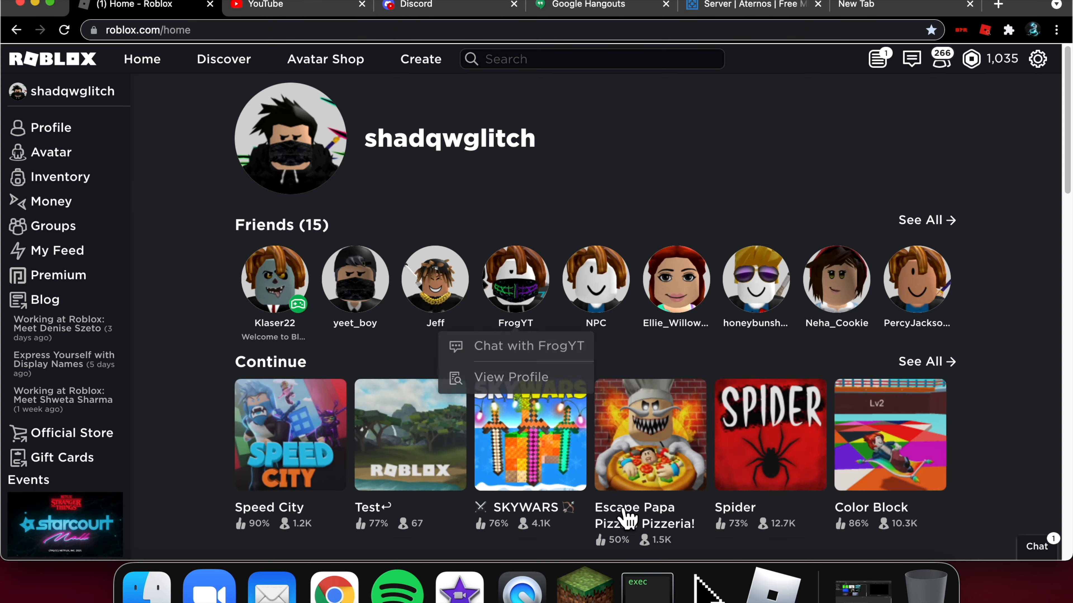
{"action": "left_click", "coordinate": [530, 435]}
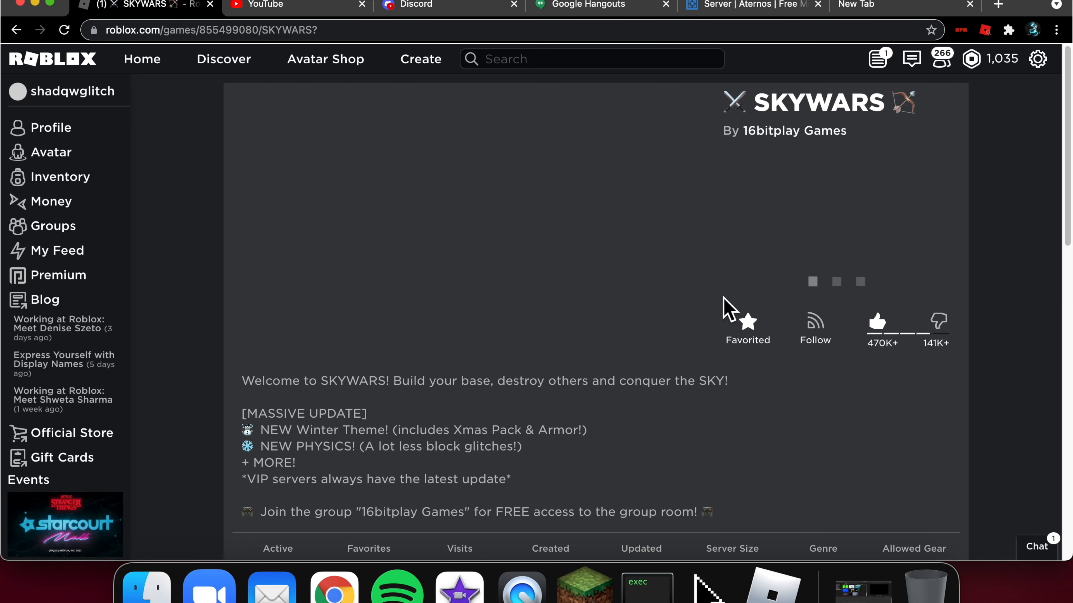
{"action": "left_click", "coordinate": [835, 280]}
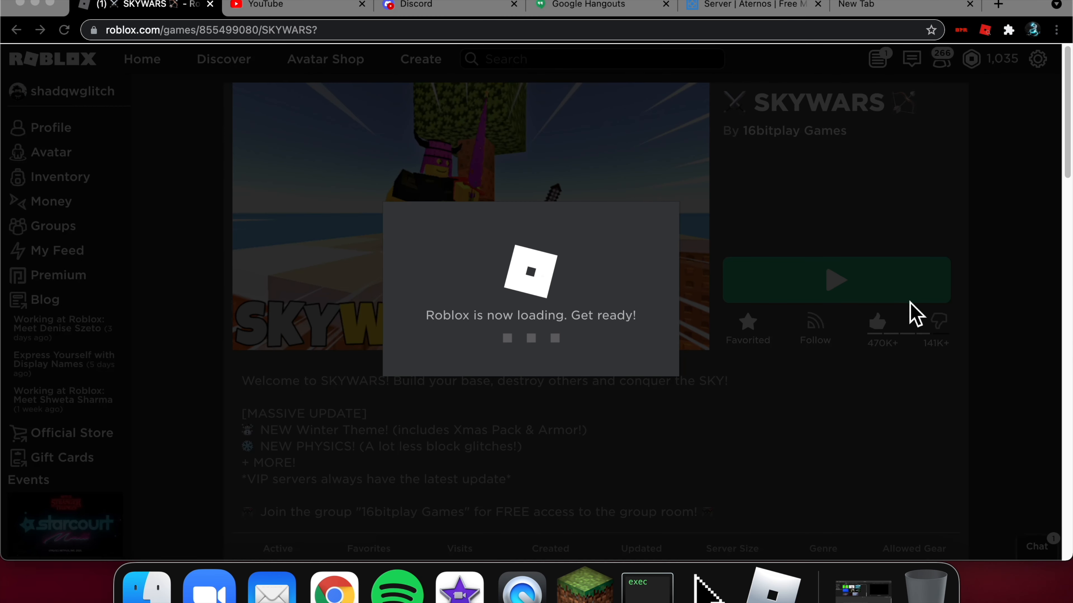
{"action": "mouse_move", "coordinate": [814, 270]}
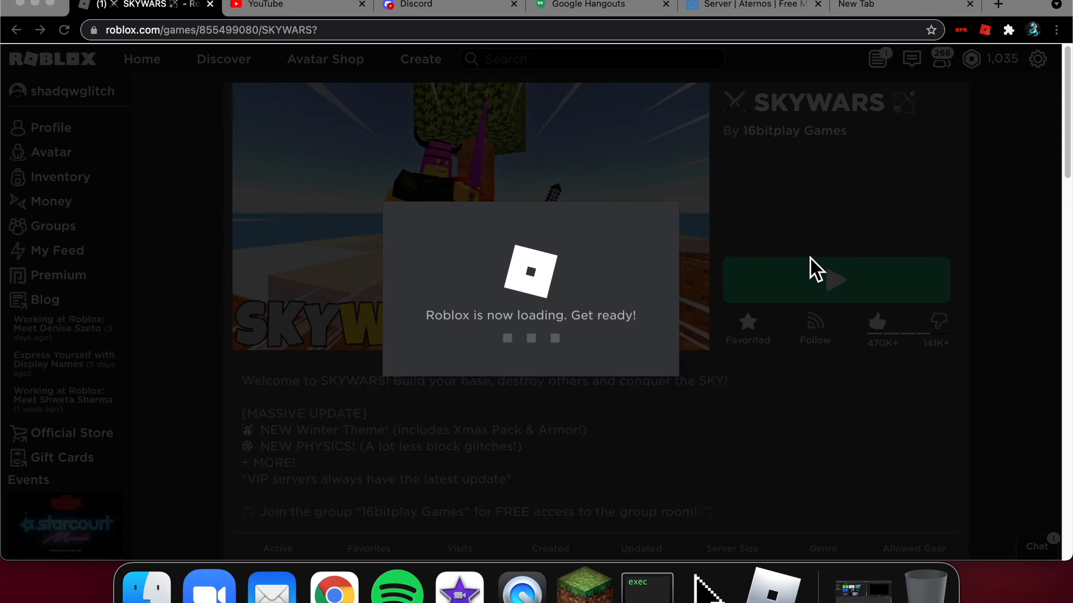
{"action": "left_click", "coordinate": [835, 279]}
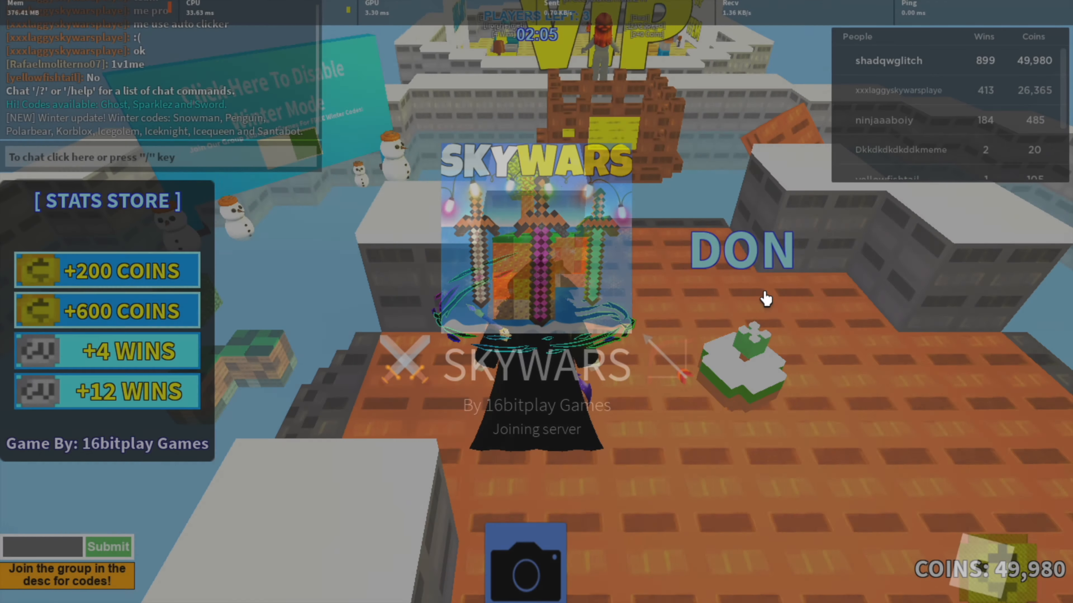